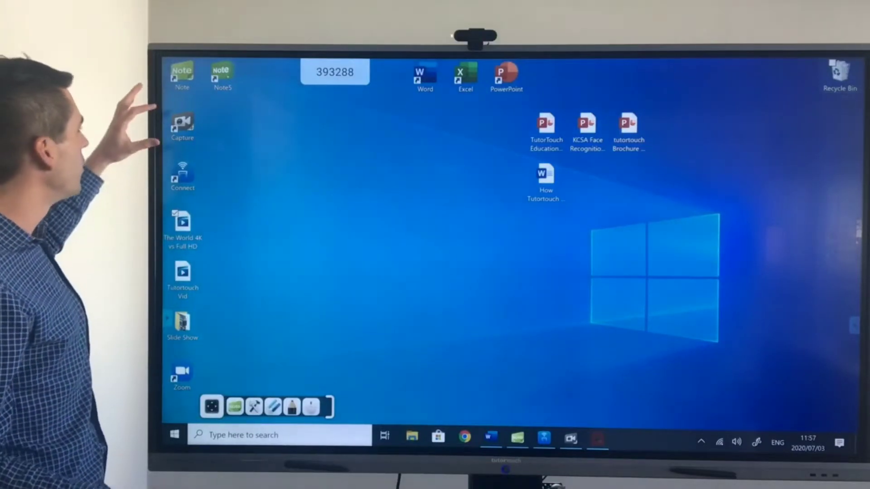
mouse_move(182, 125)
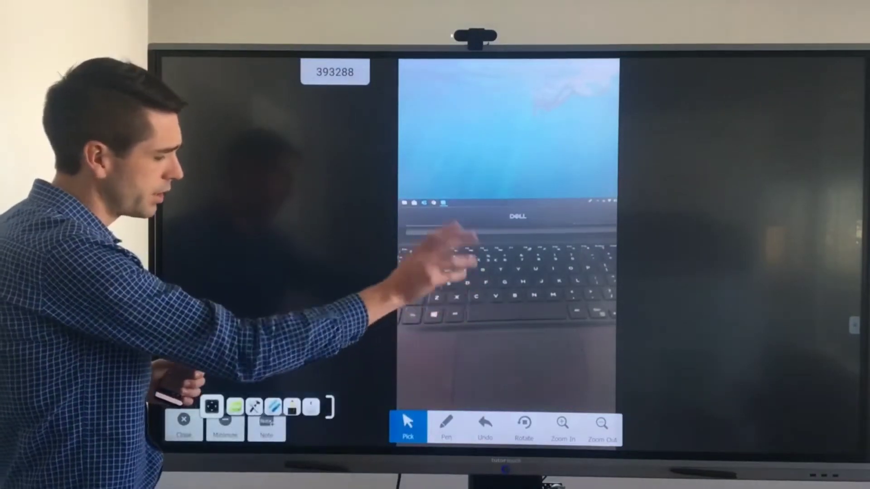
End the phone mirroring session from the Connect toolbar's Close button
left_click(446, 424)
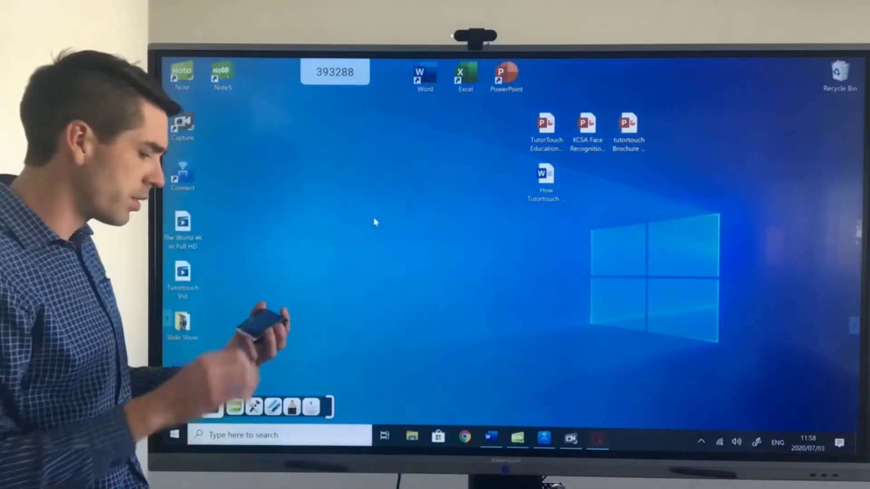
left_click_drag(377, 219, 660, 239)
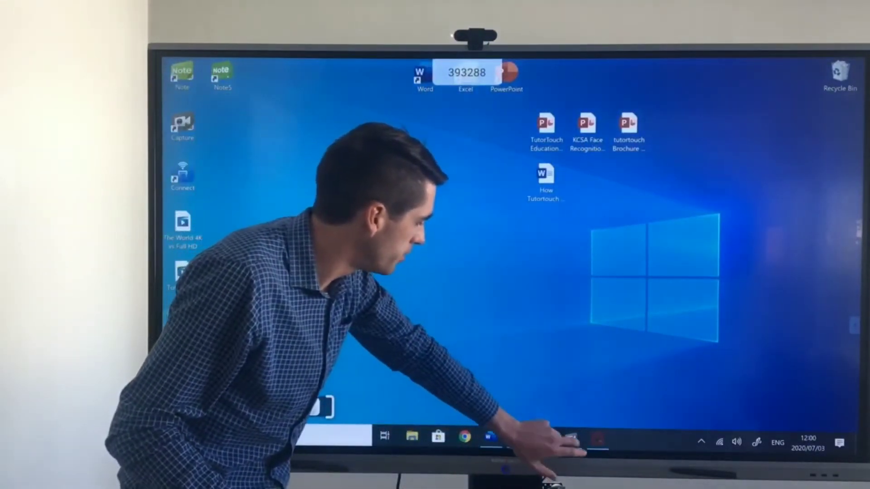
Launch TutorTouch Capture from the taskbar, then close it to reach the Note page
left_click(570, 439)
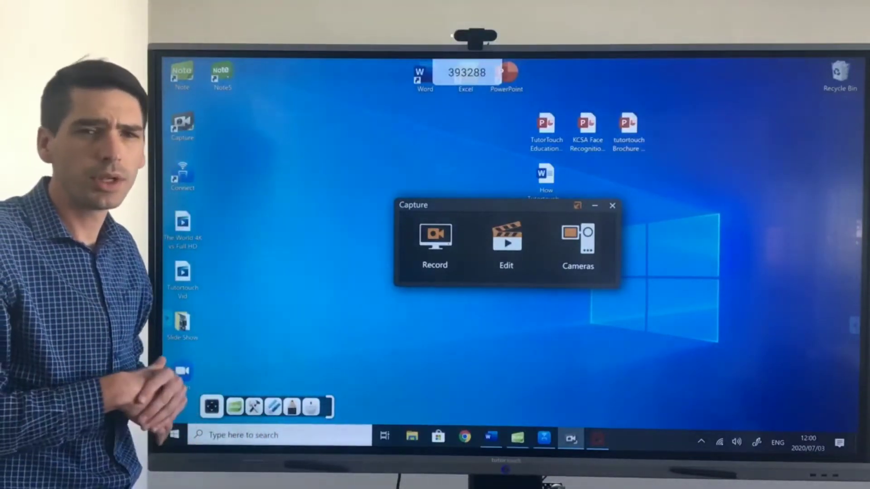
left_click(612, 206)
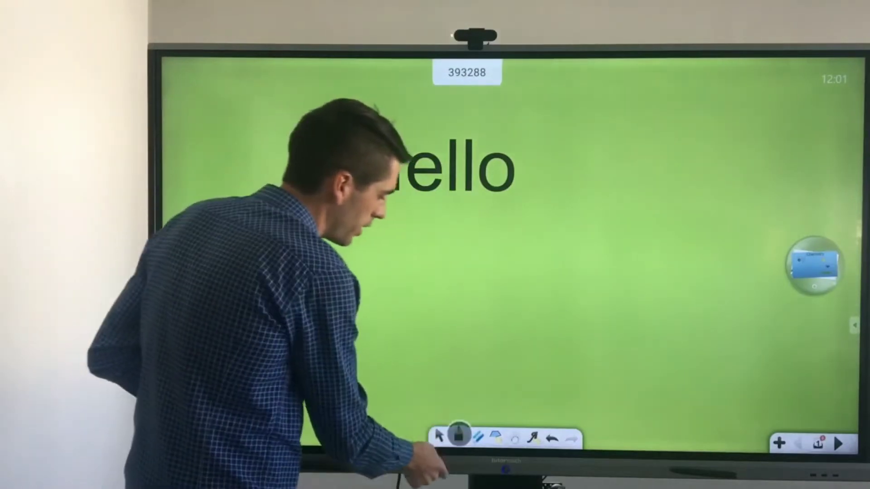
Open the Hard-tipped pen palette and pick an ink colour
left_click(459, 438)
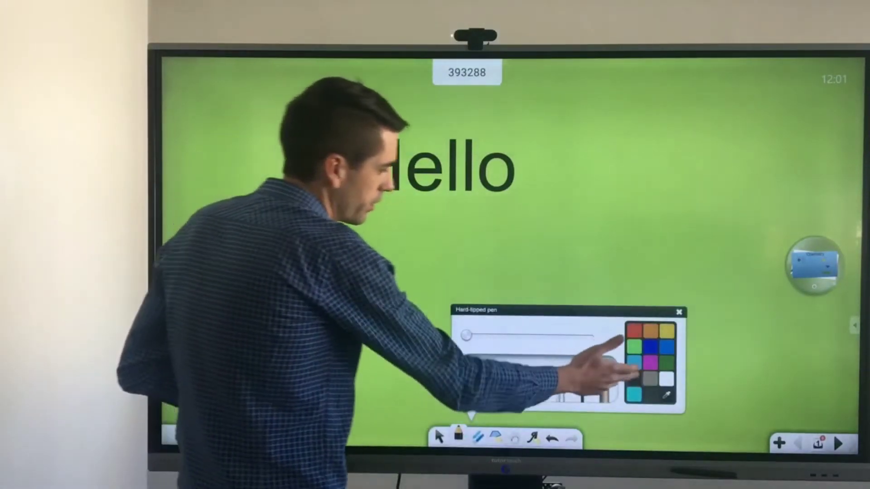
left_click(680, 311)
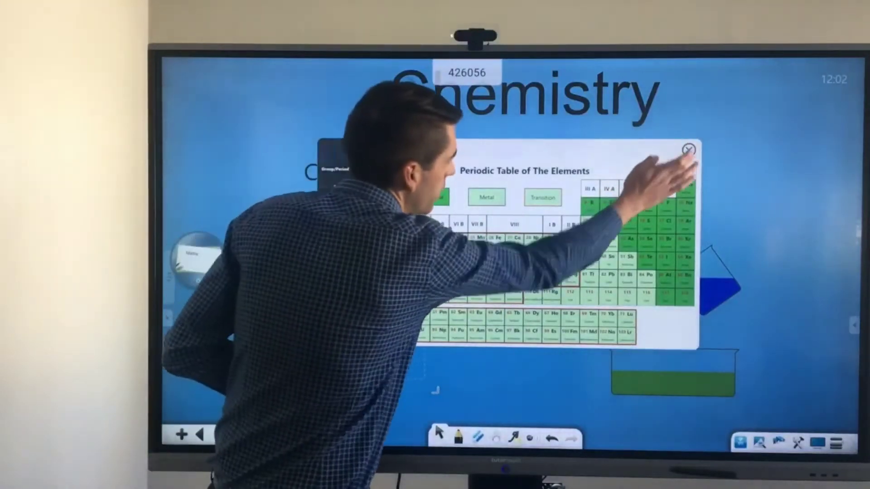
Close the Periodic Table of The Elements and move on in the lesson
left_click(690, 148)
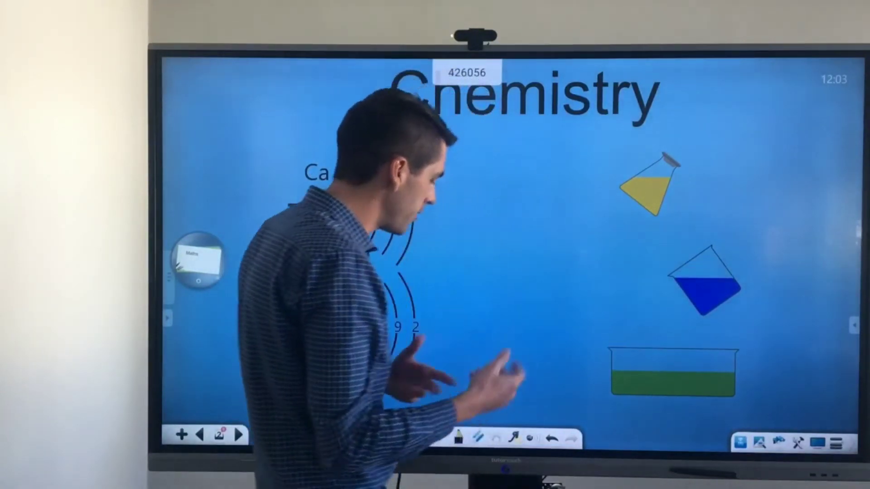
left_click(652, 191)
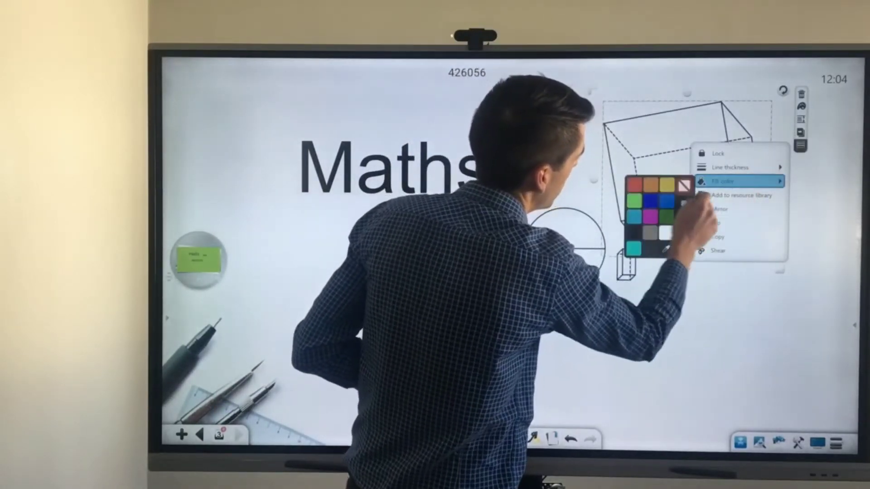
Choose a colour from the Fill color palette for the 3D box
left_click(647, 199)
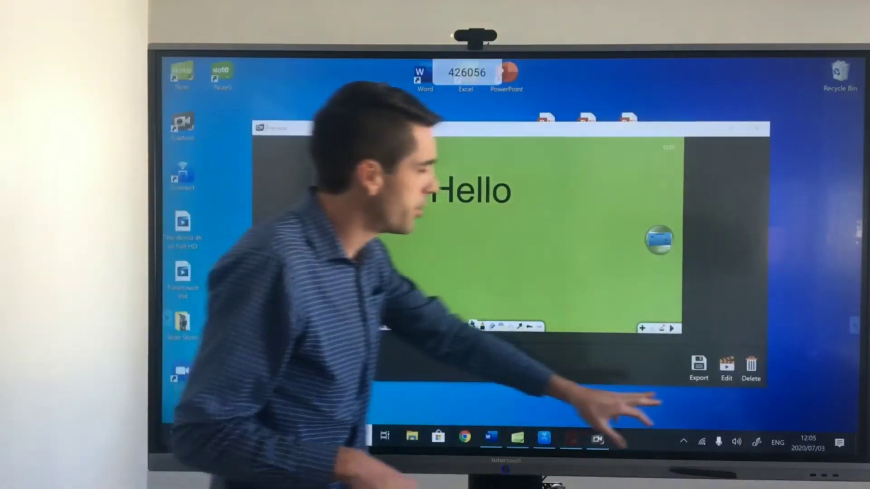
Send the recording from the preview window into the Capture video editor
left_click(698, 368)
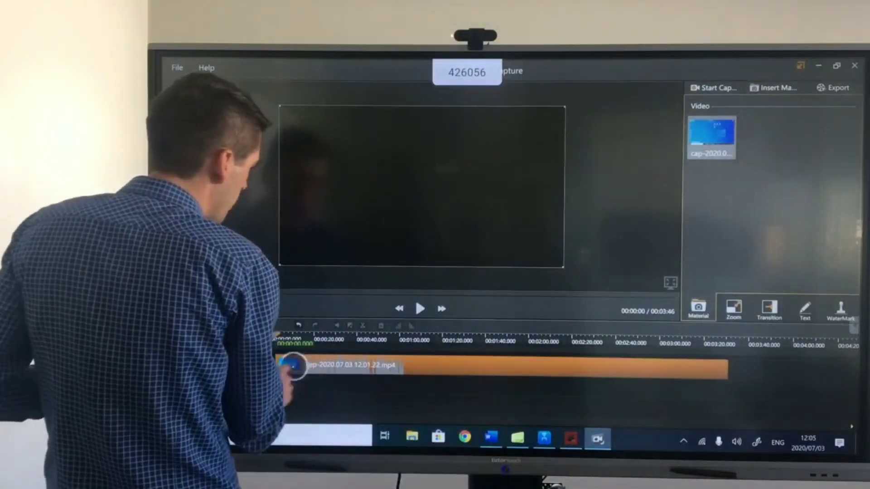
Select the recorded clip's video and then its audio on the timeline tracks
left_click(420, 309)
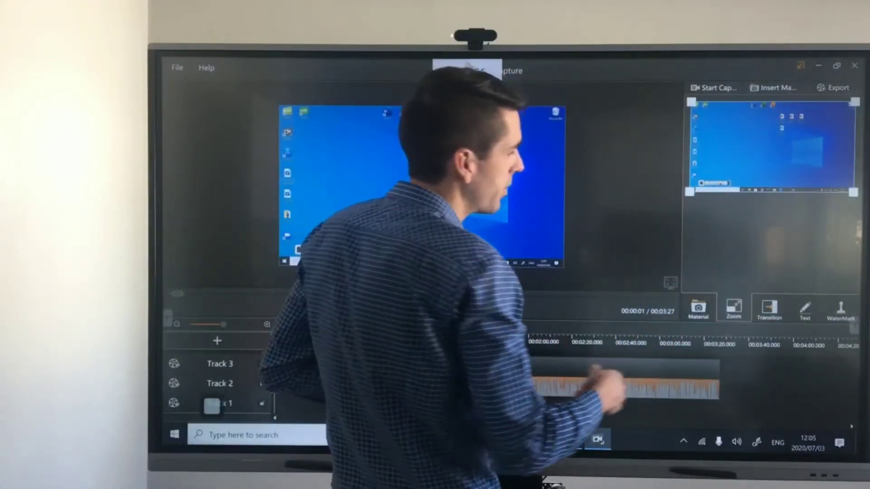
left_click(769, 308)
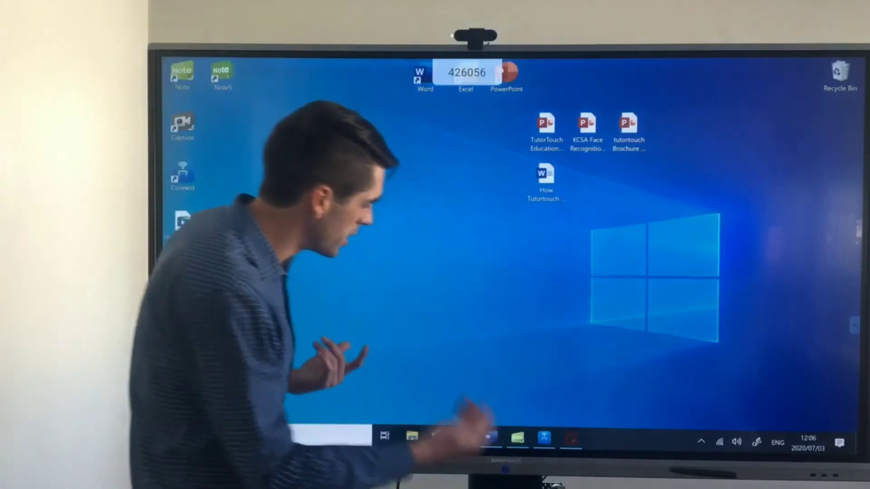
Open 'How Tutortouch can help with E-Learning' in Word and show the Draw tab
double_click(545, 180)
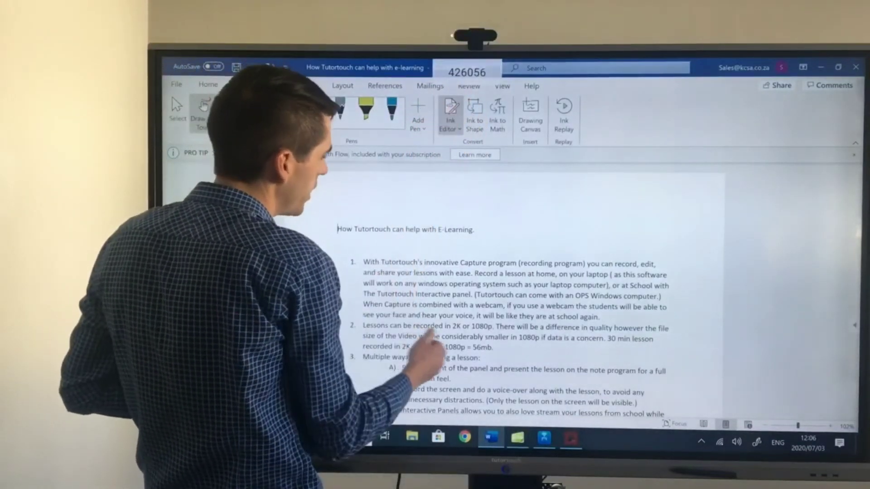
left_click(273, 87)
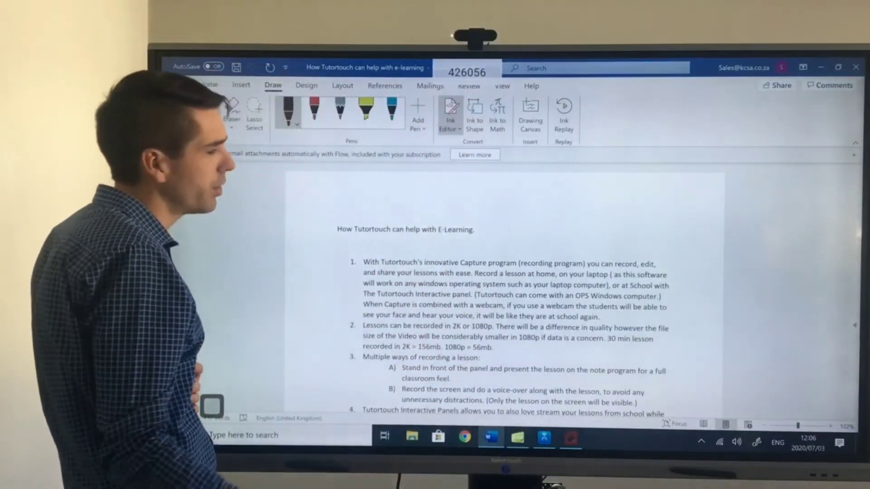